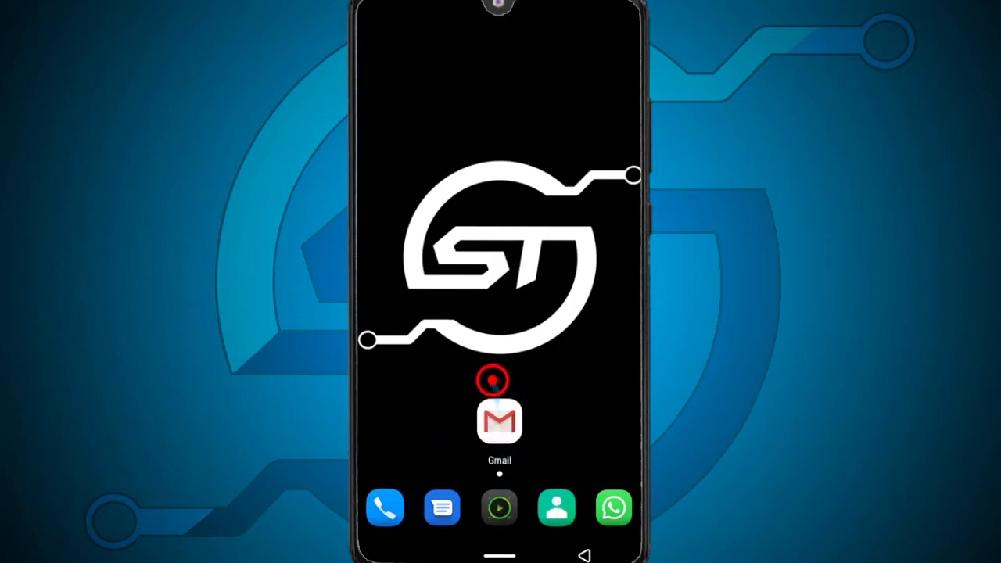
Launch Gmail from the home screen to the empty Primary inbox
{"action": "left_click", "coordinate": [499, 421]}
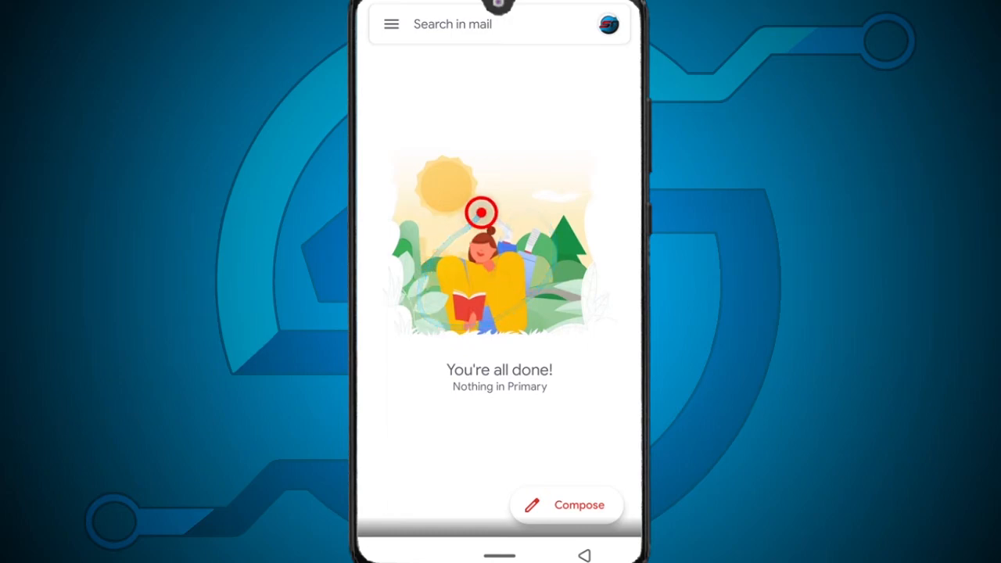
{"action": "mouse_move", "coordinate": [425, 81]}
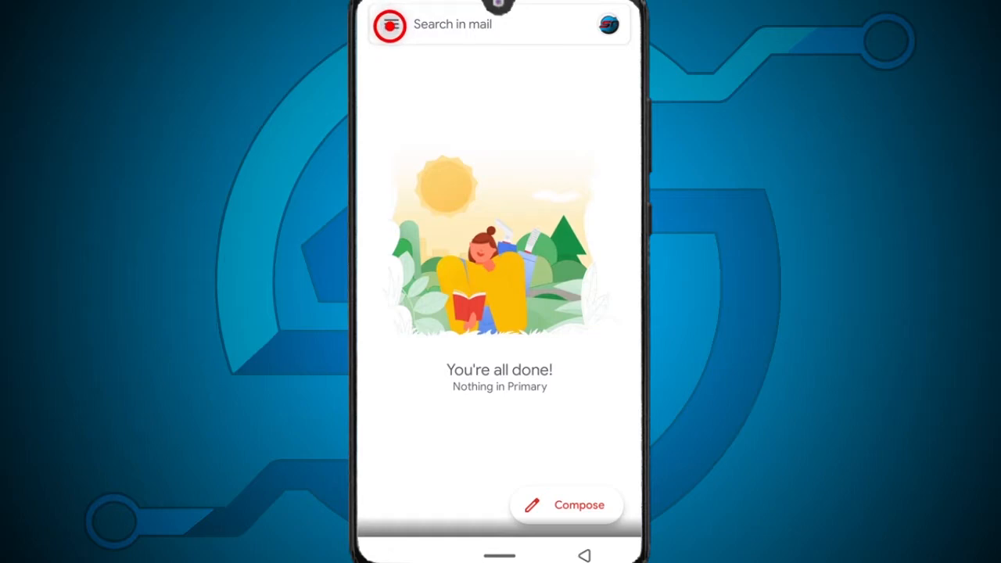
Reach Gmail Settings from the navigation drawer, listing general settings and accounts
{"action": "left_click", "coordinate": [388, 25]}
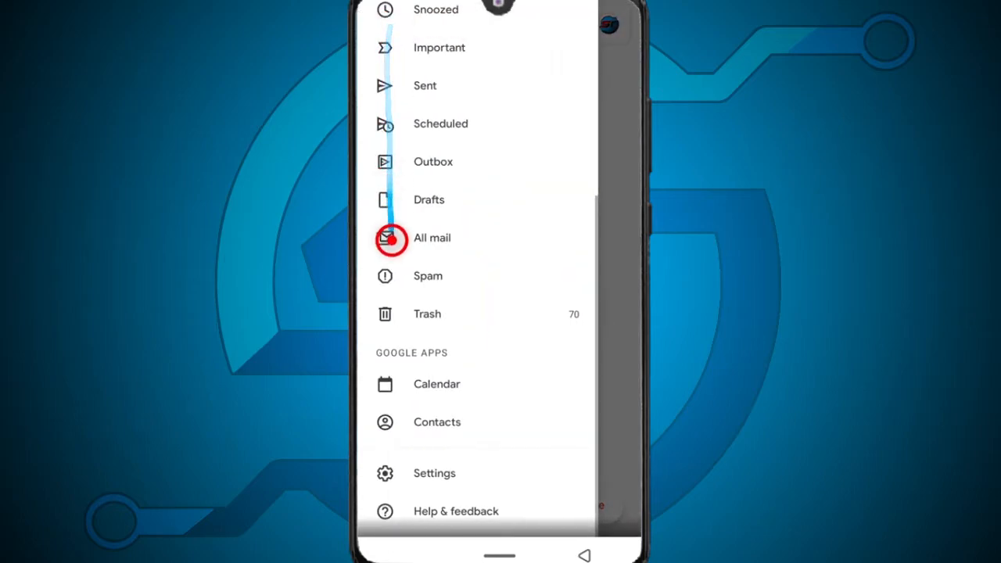
{"action": "left_click", "coordinate": [435, 472]}
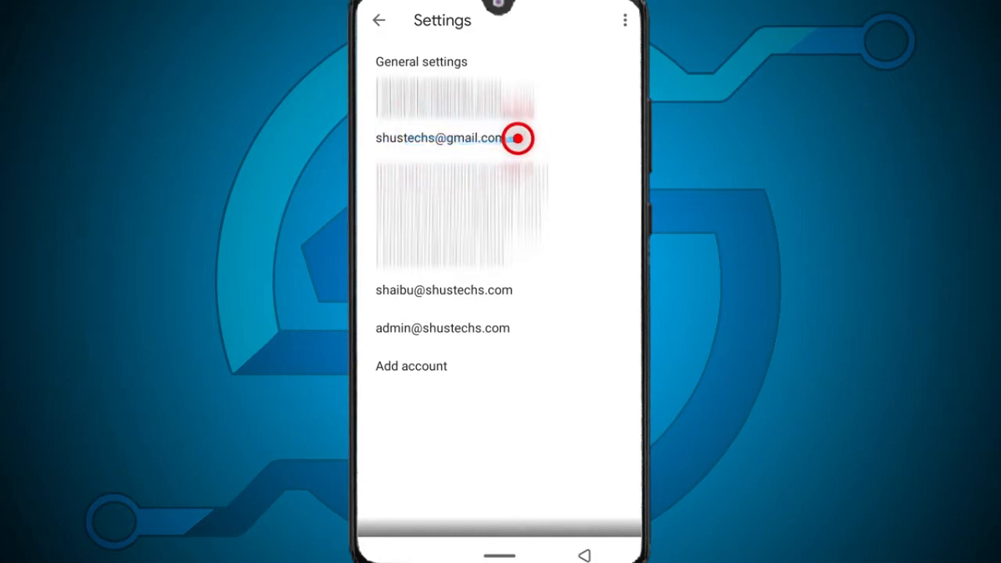
Turn off 'Notify for every message' in the Gmail account's Inbox notifications so it notifies once
{"action": "left_click", "coordinate": [441, 137]}
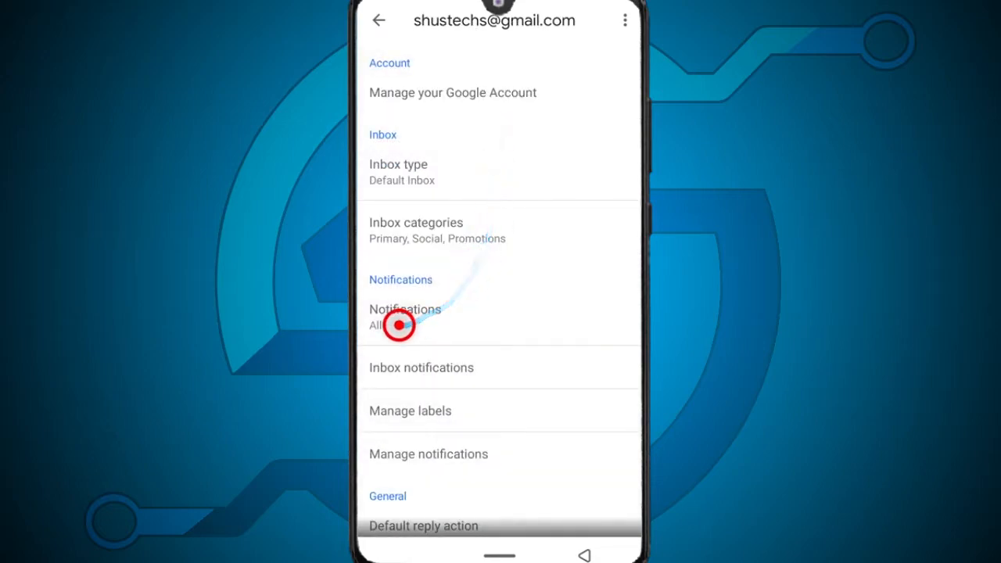
{"action": "left_click", "coordinate": [405, 316]}
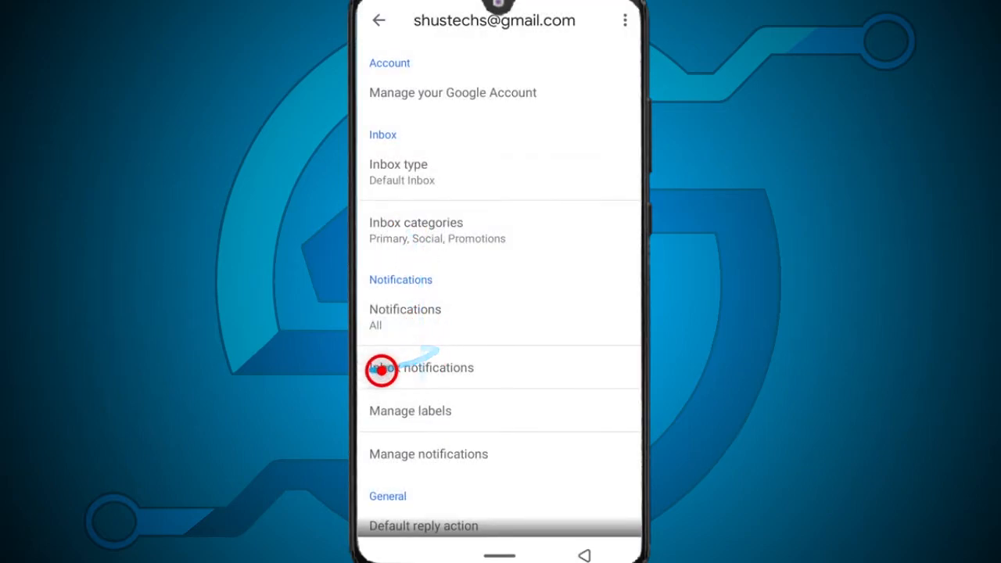
{"action": "left_click", "coordinate": [420, 367]}
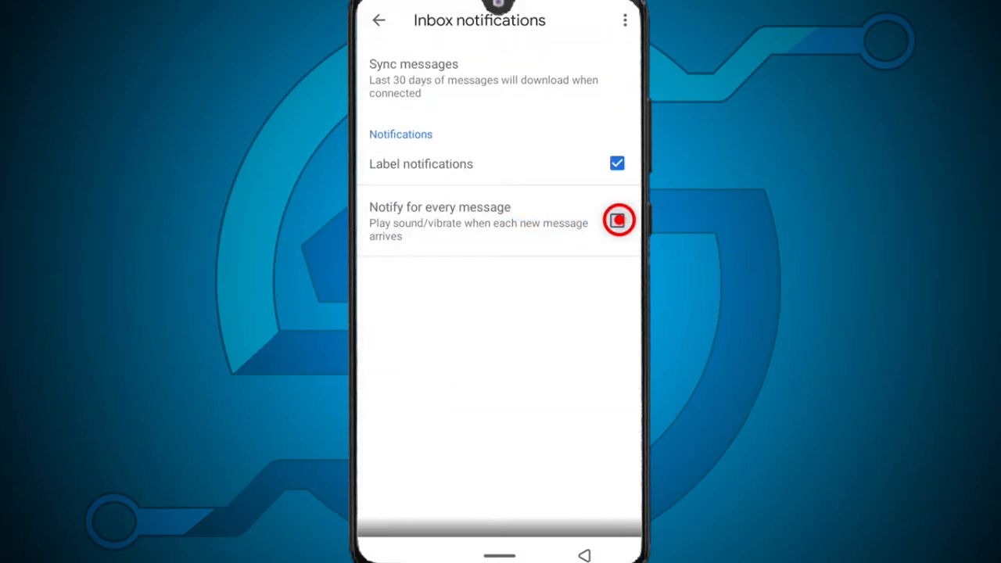
{"action": "left_click", "coordinate": [616, 221]}
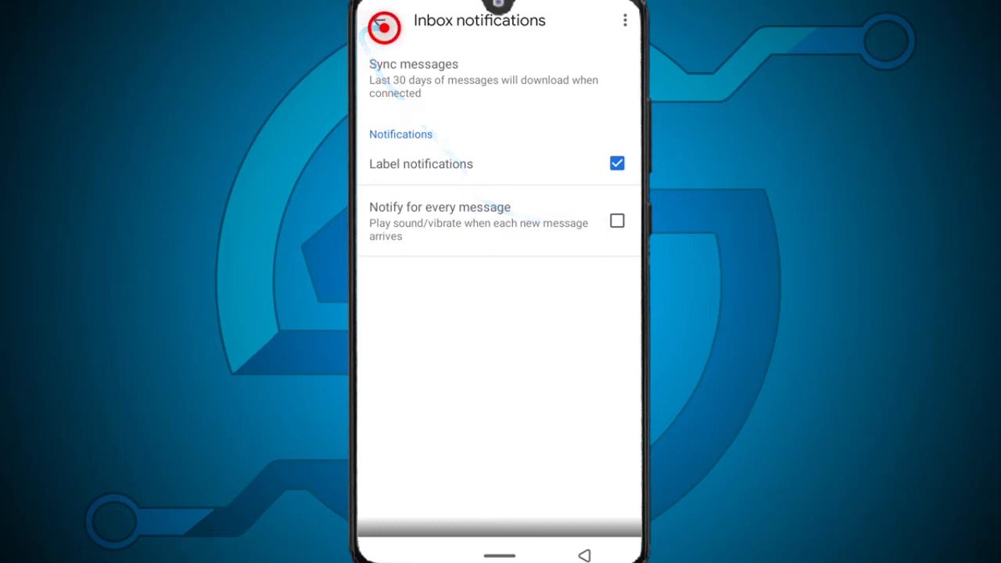
{"action": "left_click", "coordinate": [378, 20]}
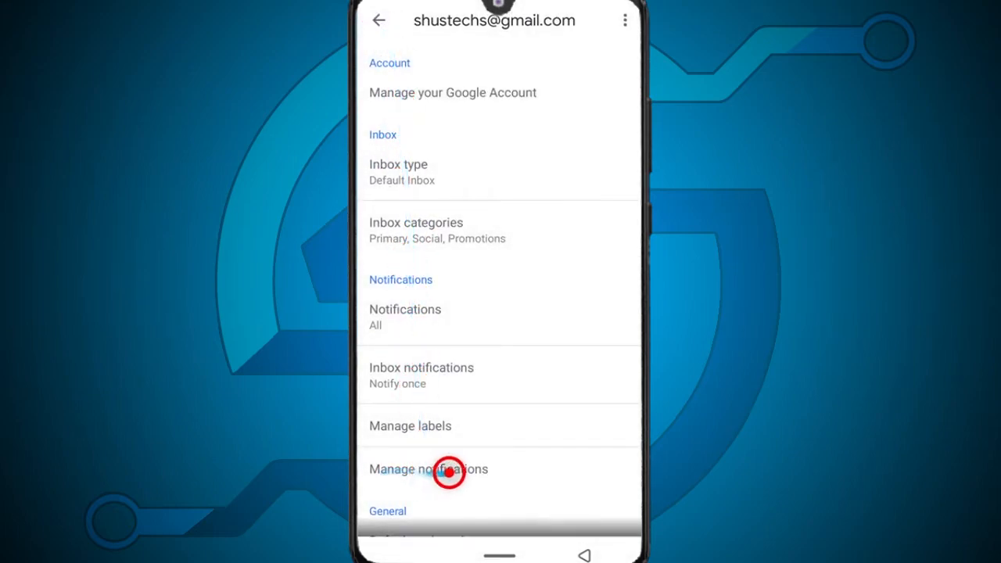
Set the Mail channel's notification behavior to 'Show silently' via Manage notifications
{"action": "left_click", "coordinate": [428, 469]}
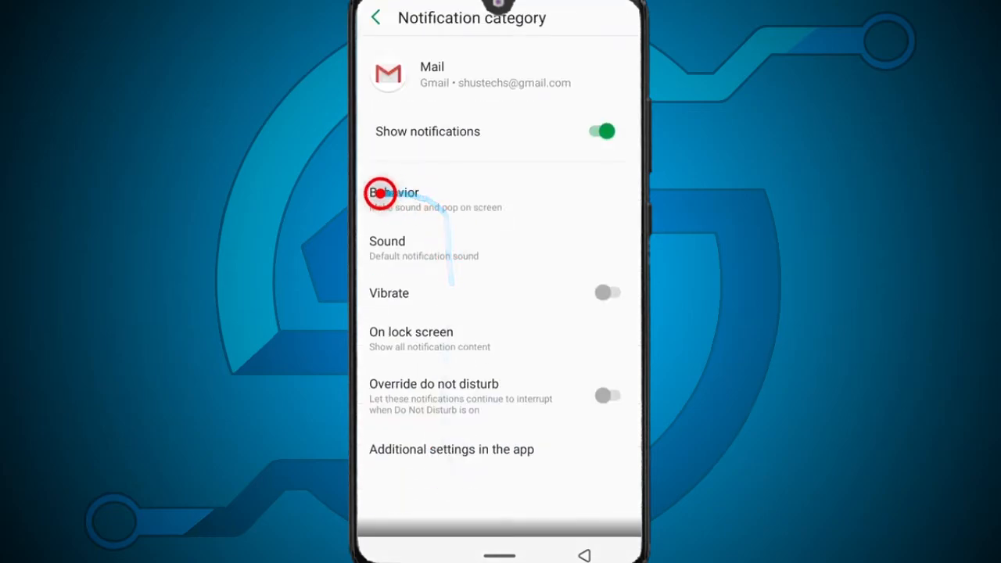
{"action": "left_click", "coordinate": [394, 193]}
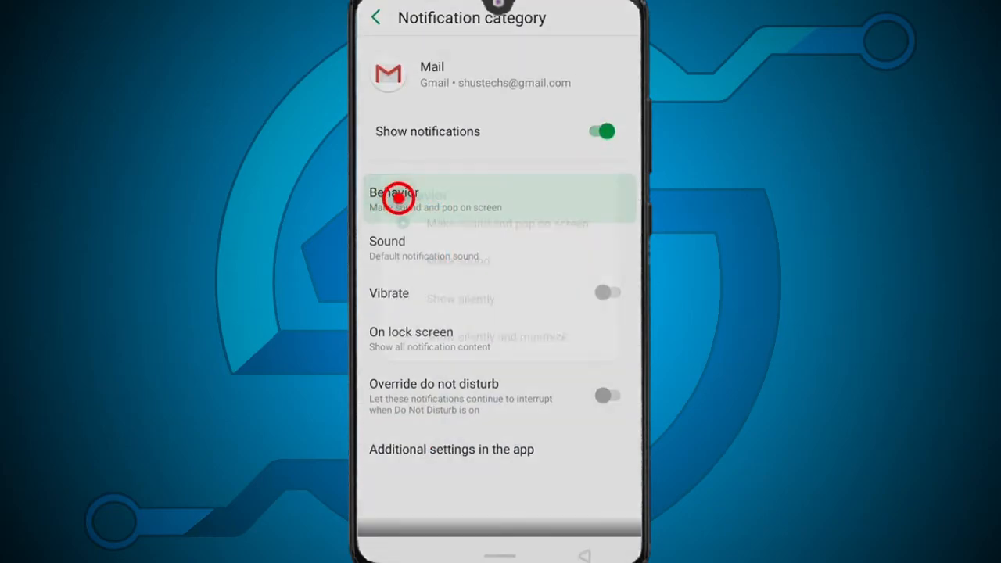
{"action": "left_click", "coordinate": [394, 196]}
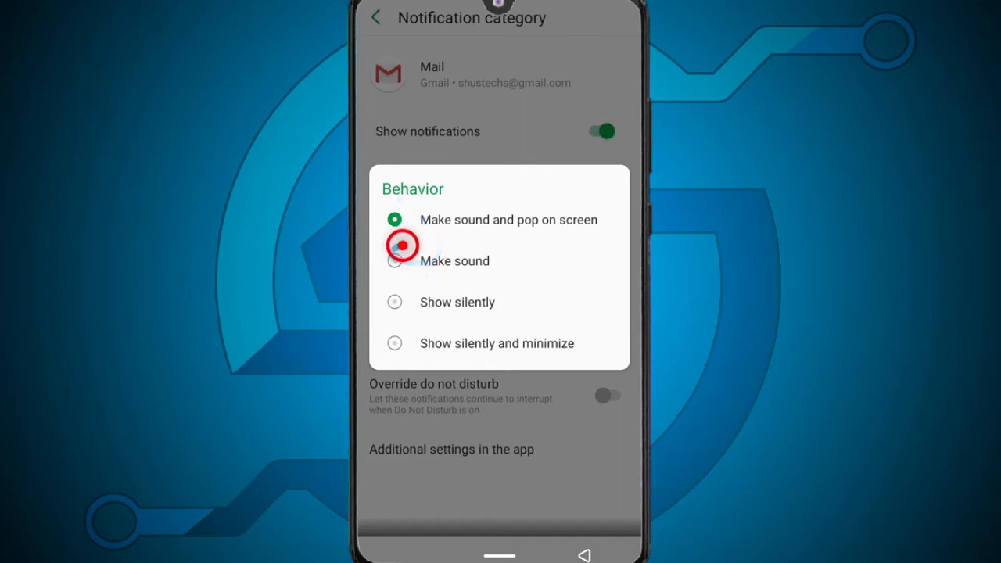
{"action": "left_click", "coordinate": [394, 303]}
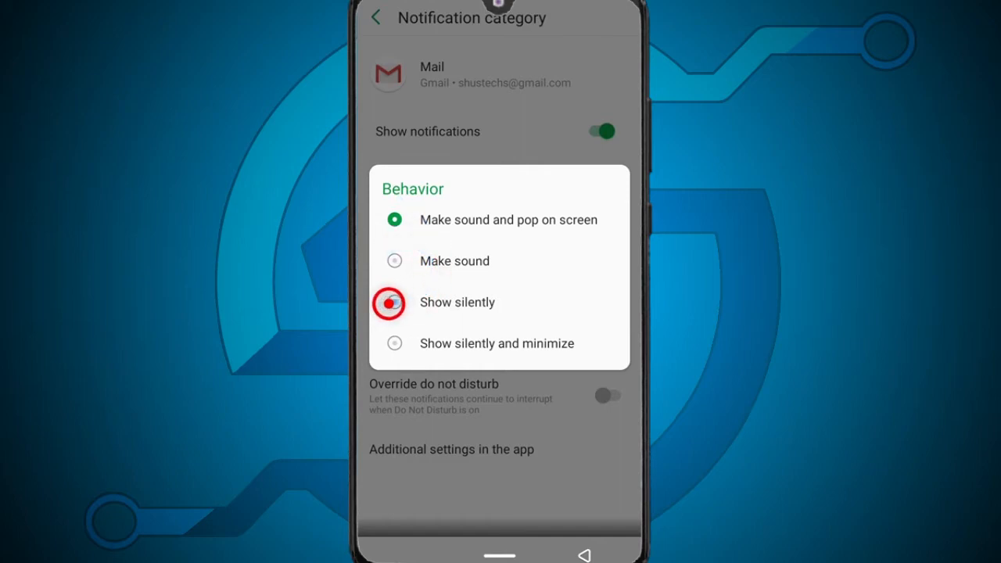
{"action": "left_click", "coordinate": [394, 304]}
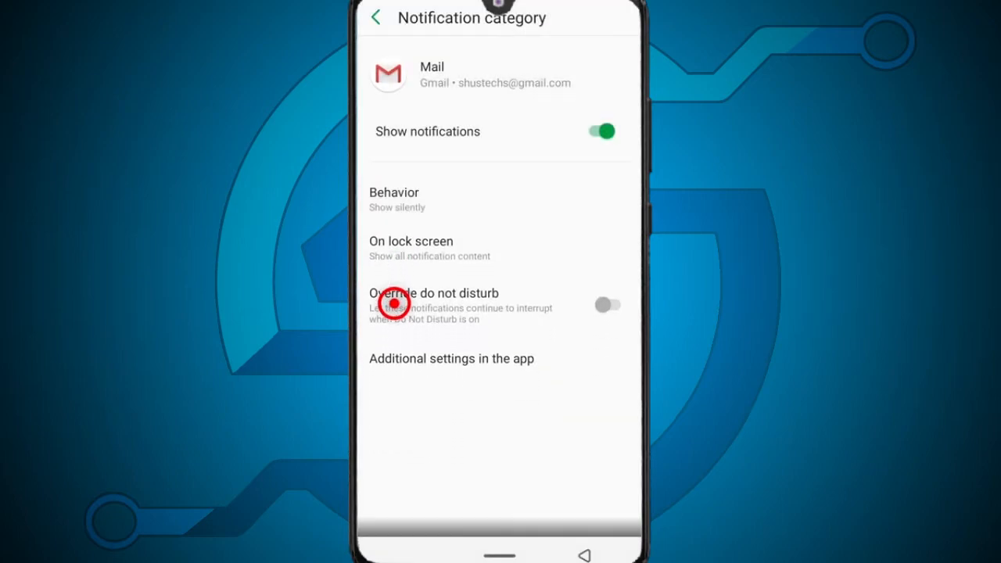
{"action": "left_click", "coordinate": [394, 200]}
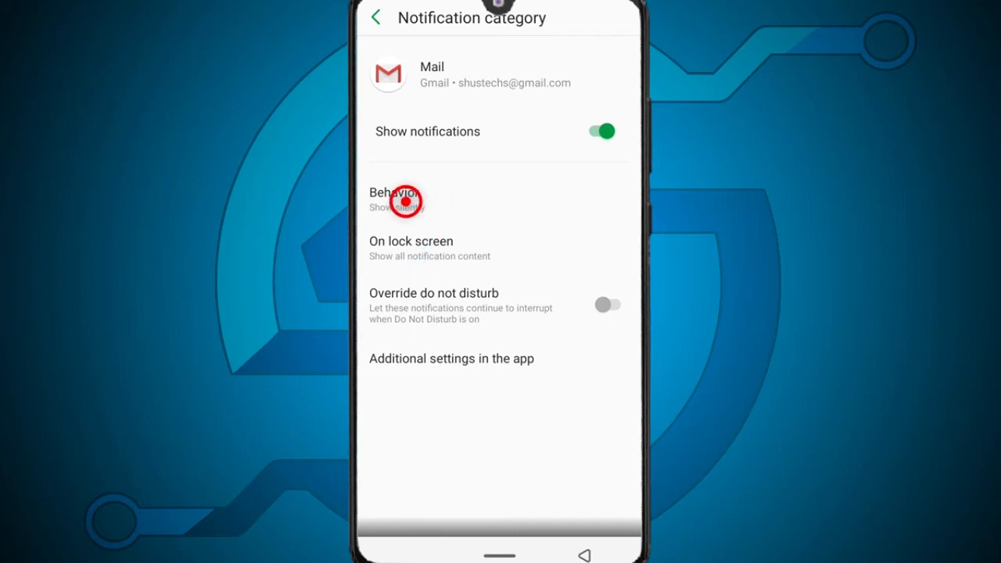
Change Mail notification behavior back to 'Make sound and pop on screen'
{"action": "left_click", "coordinate": [395, 200]}
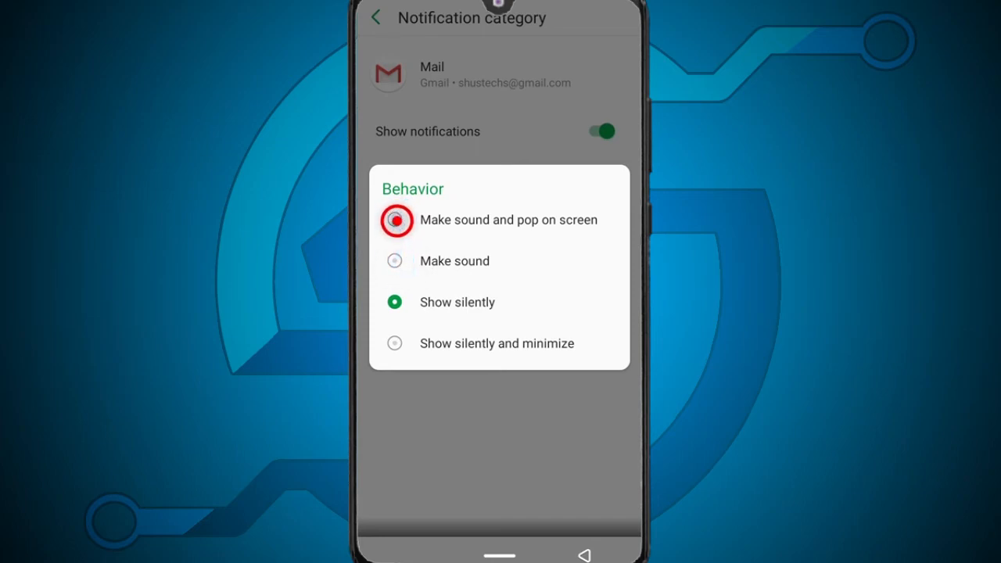
{"action": "left_click", "coordinate": [394, 218]}
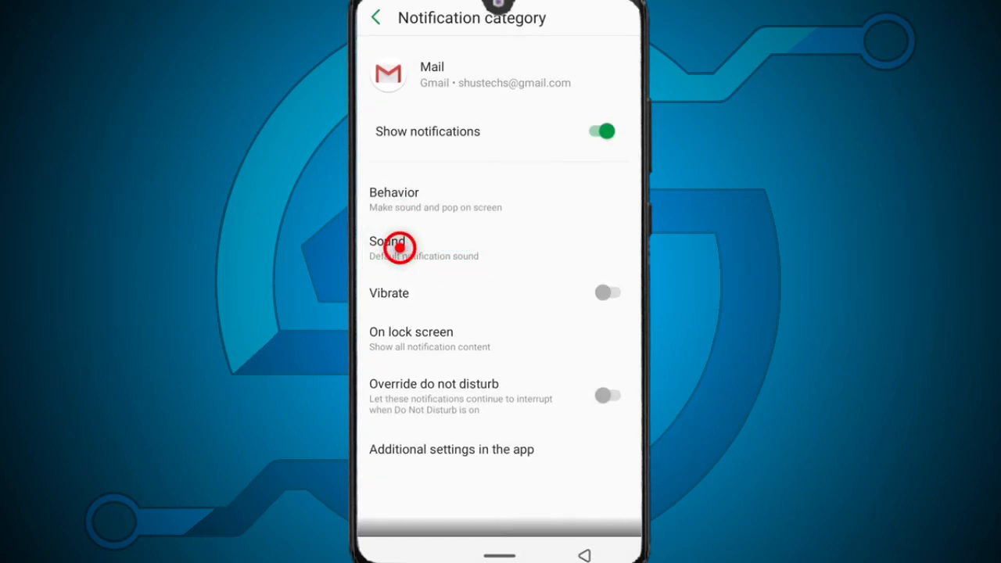
Keep 'Default notification sound' for Mail, using Media Storage just once
{"action": "left_click", "coordinate": [387, 241]}
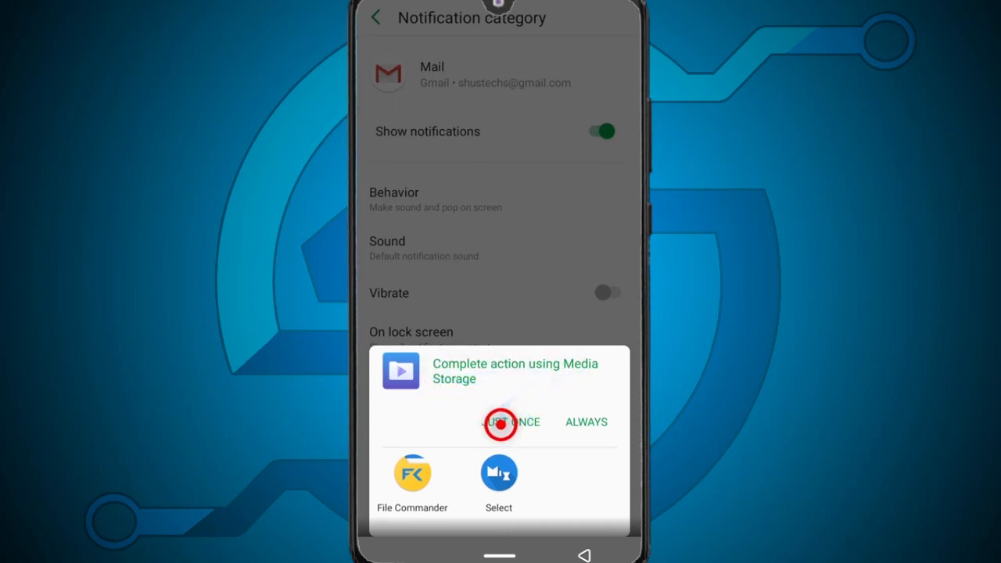
{"action": "left_click", "coordinate": [510, 423]}
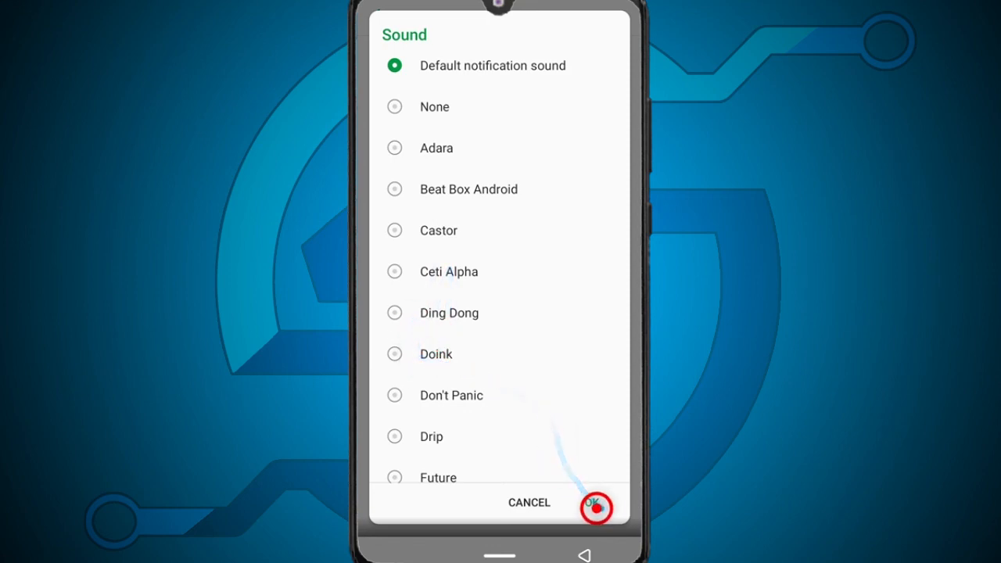
{"action": "left_click", "coordinate": [596, 502]}
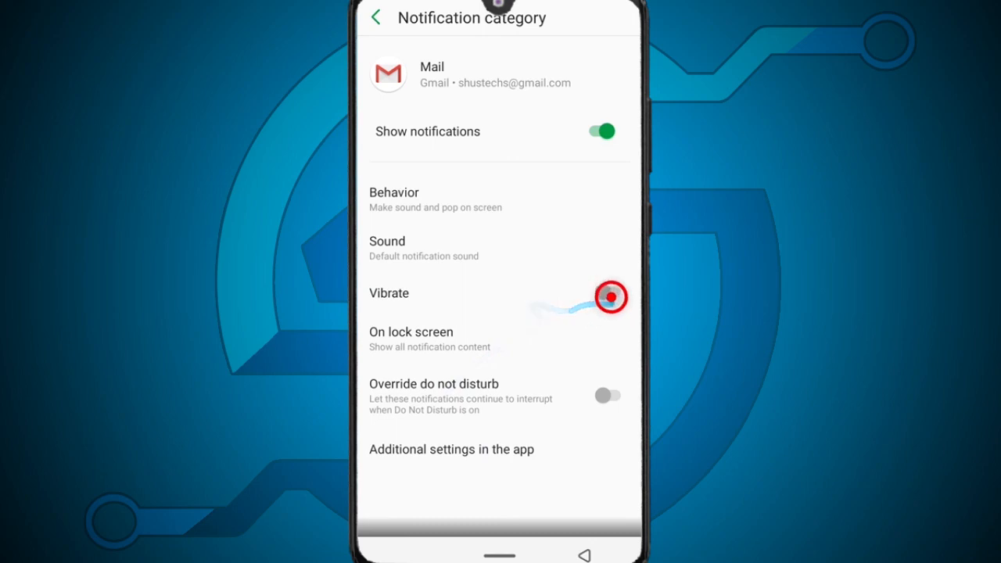